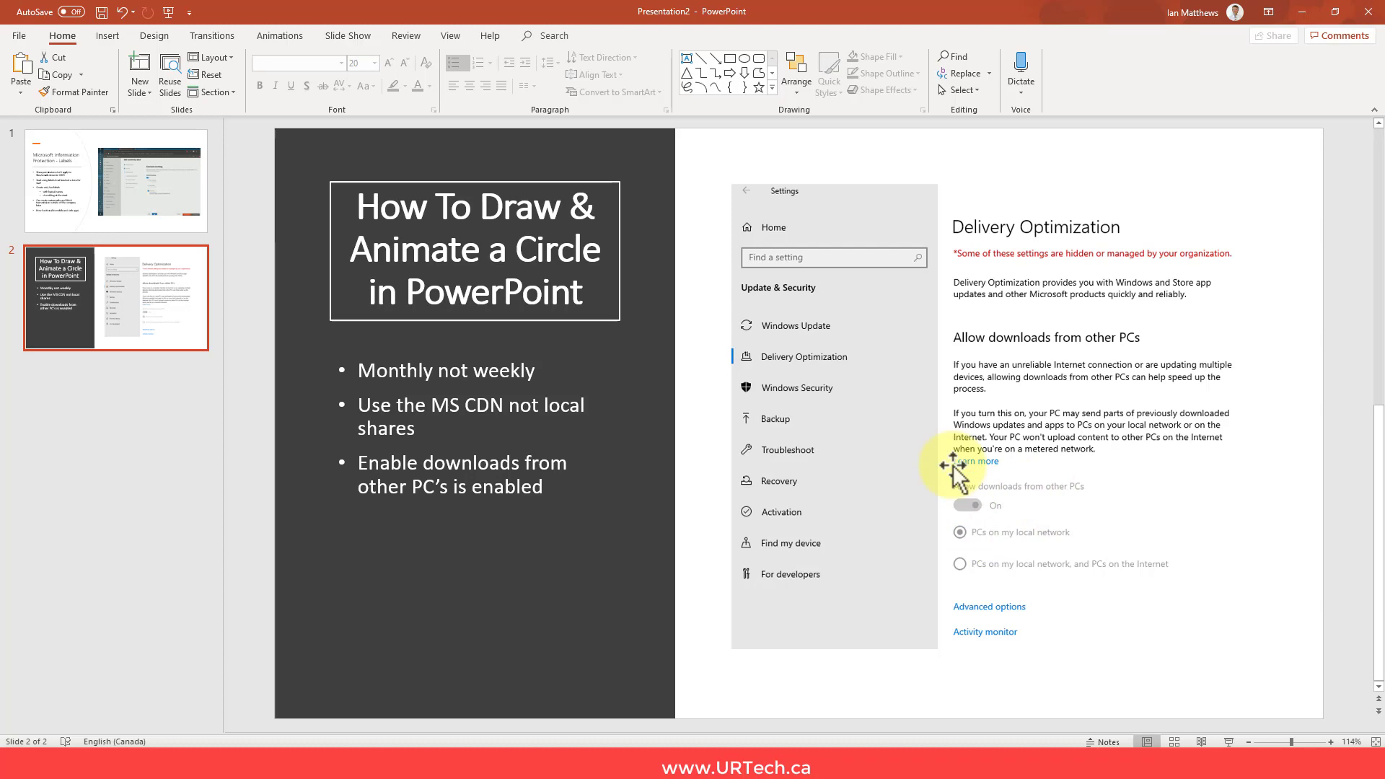
Step: Open the Insert shapes gallery to draw a Scribble loop around the download options
{"action": "left_click", "coordinate": [954, 466]}
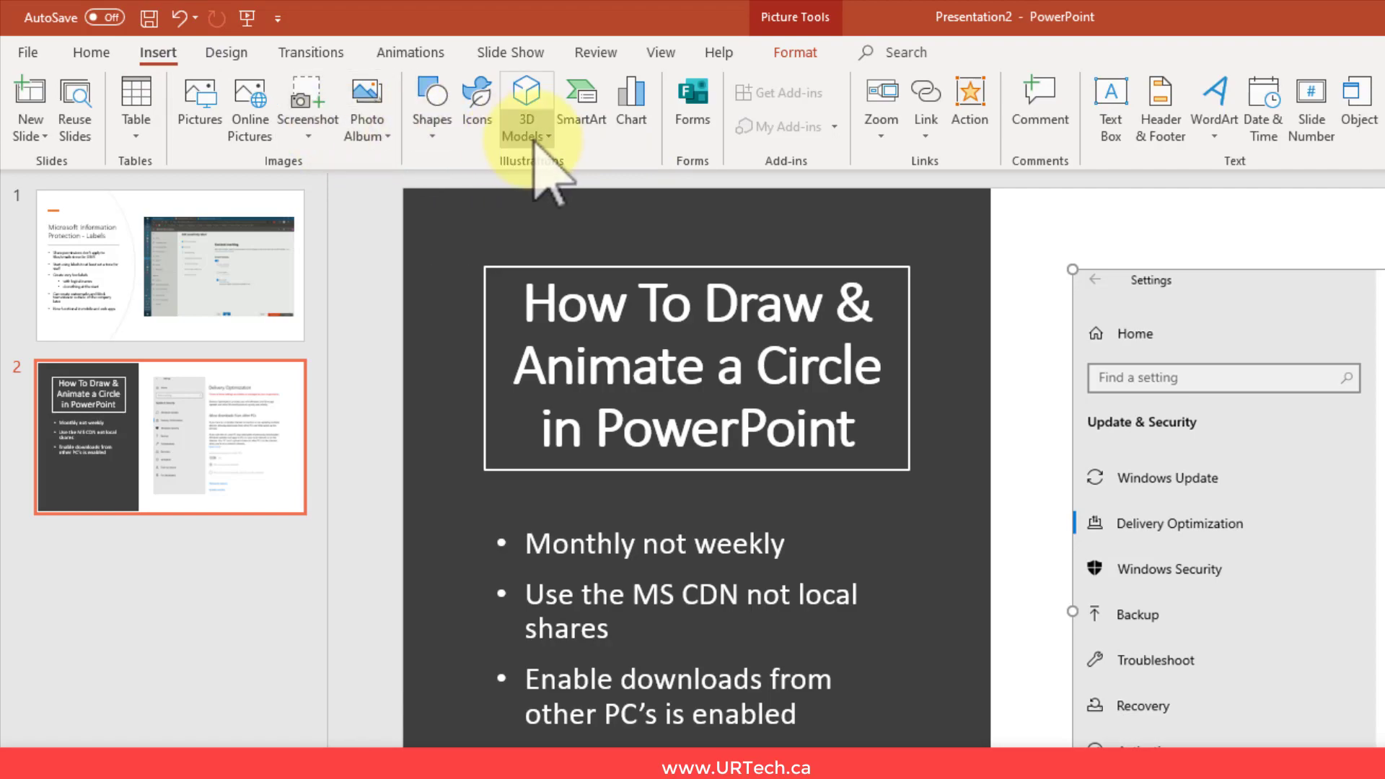
{"action": "left_click", "coordinate": [432, 106]}
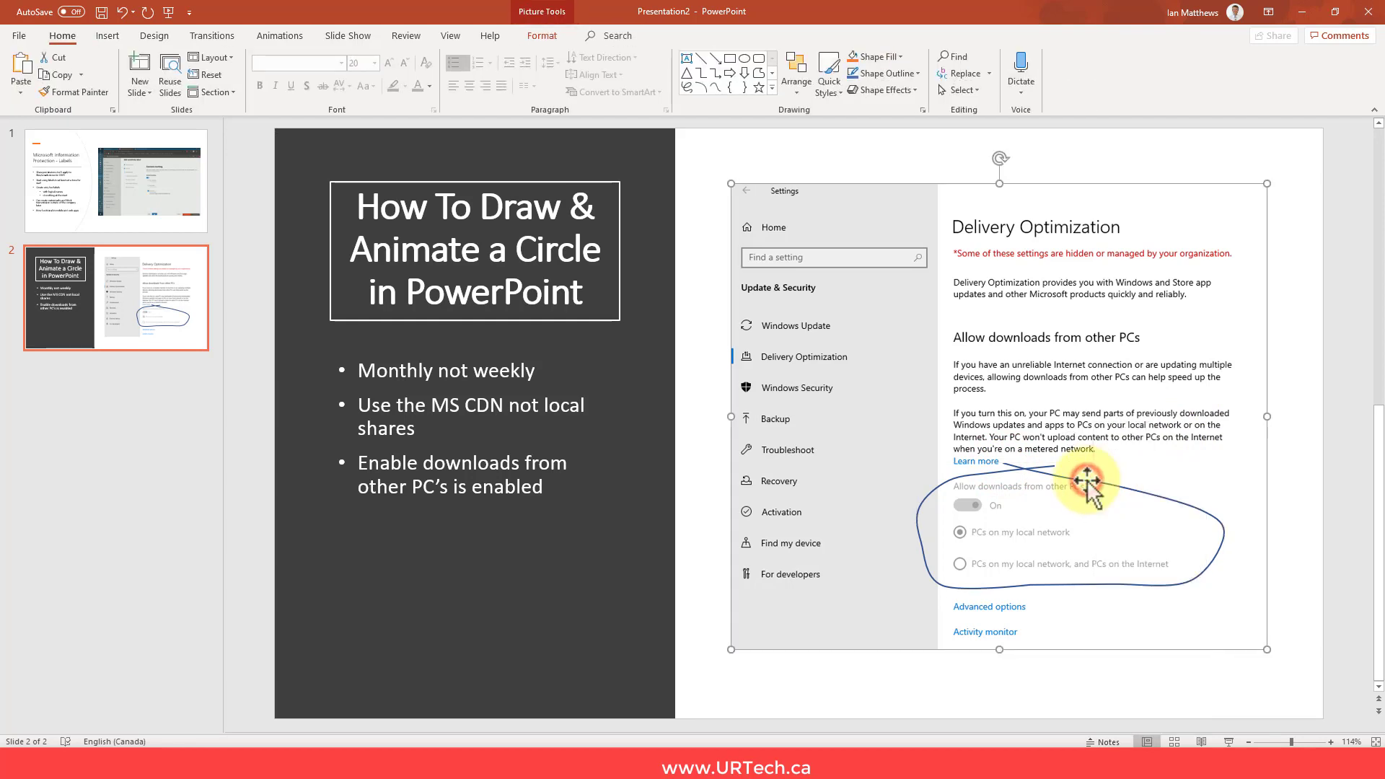
Step: Restyle the loop as a red 6 pt line with 36% transparency and round caps
{"action": "right_click", "coordinate": [1093, 481]}
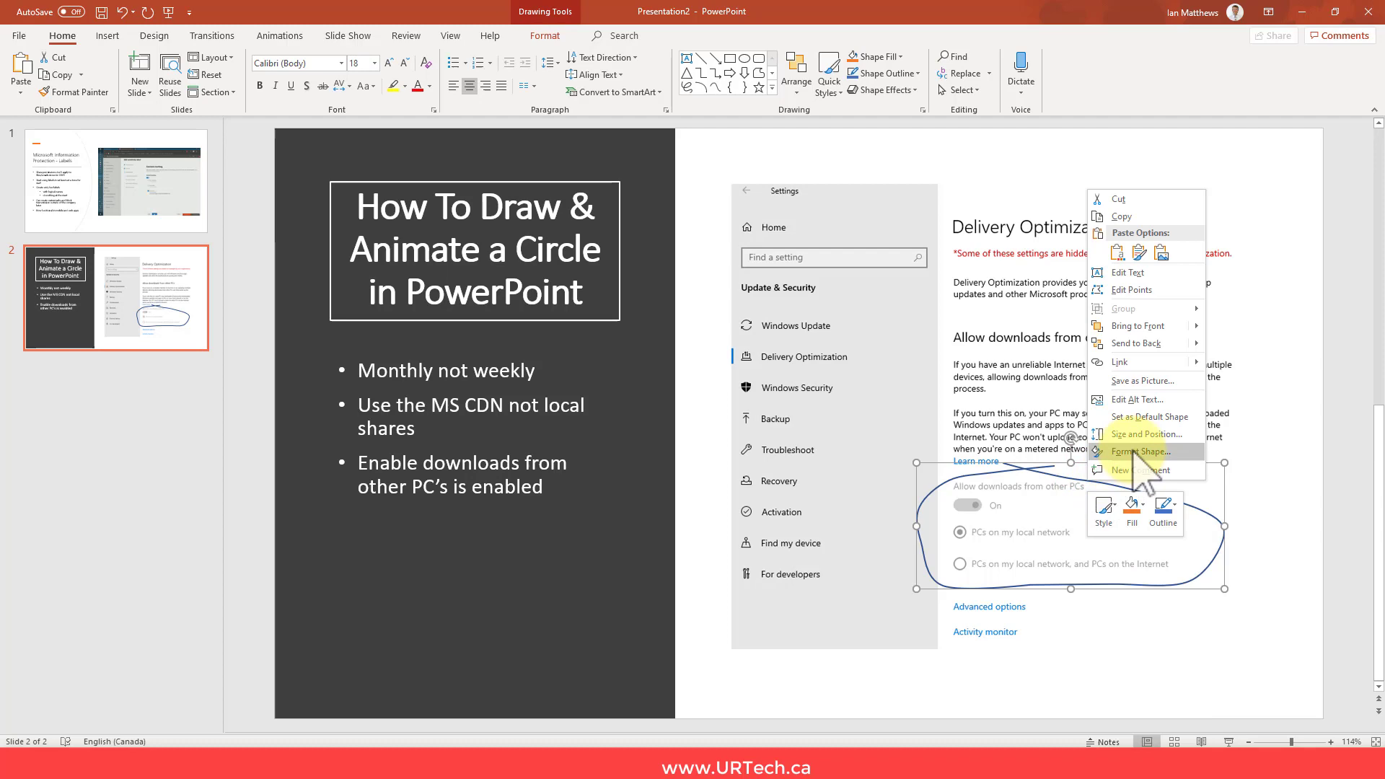
{"action": "left_click", "coordinate": [1140, 452]}
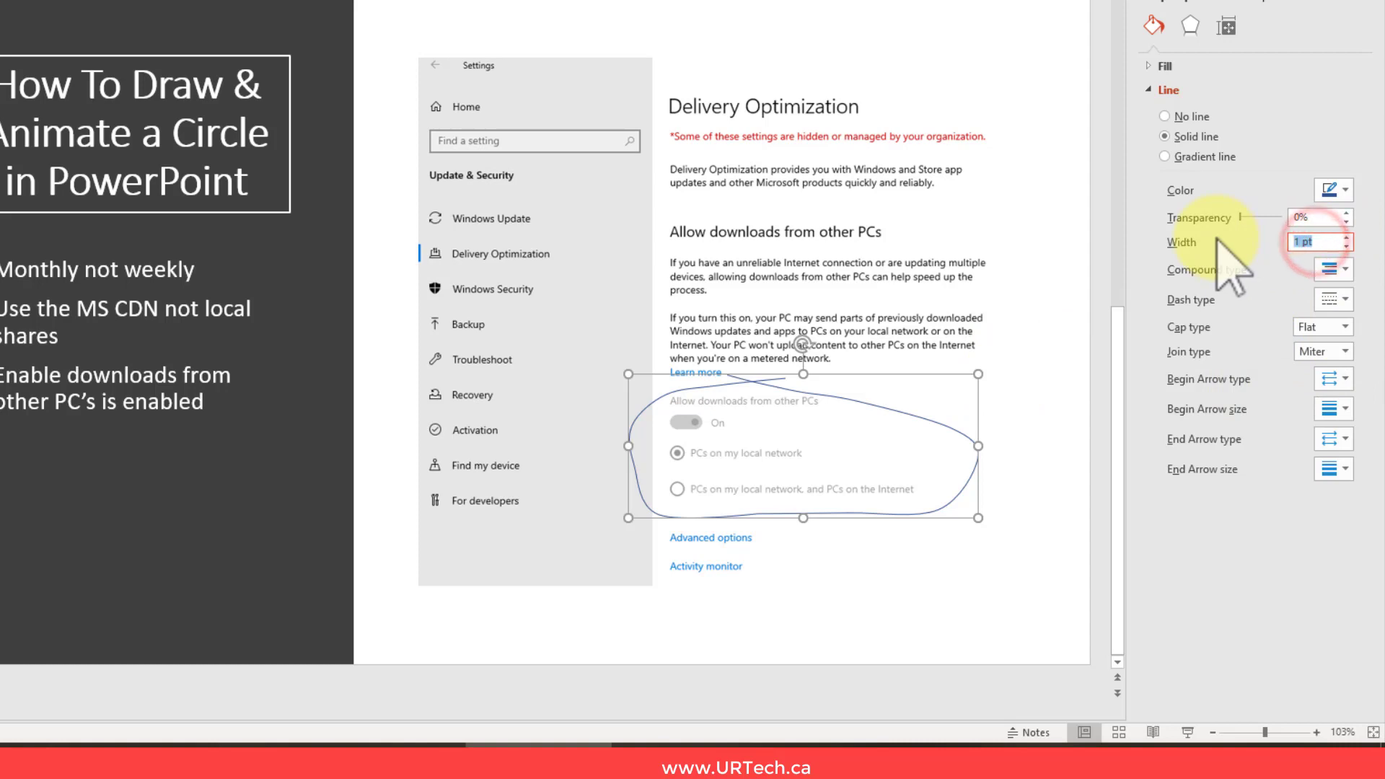
{"action": "type", "text": "6"}
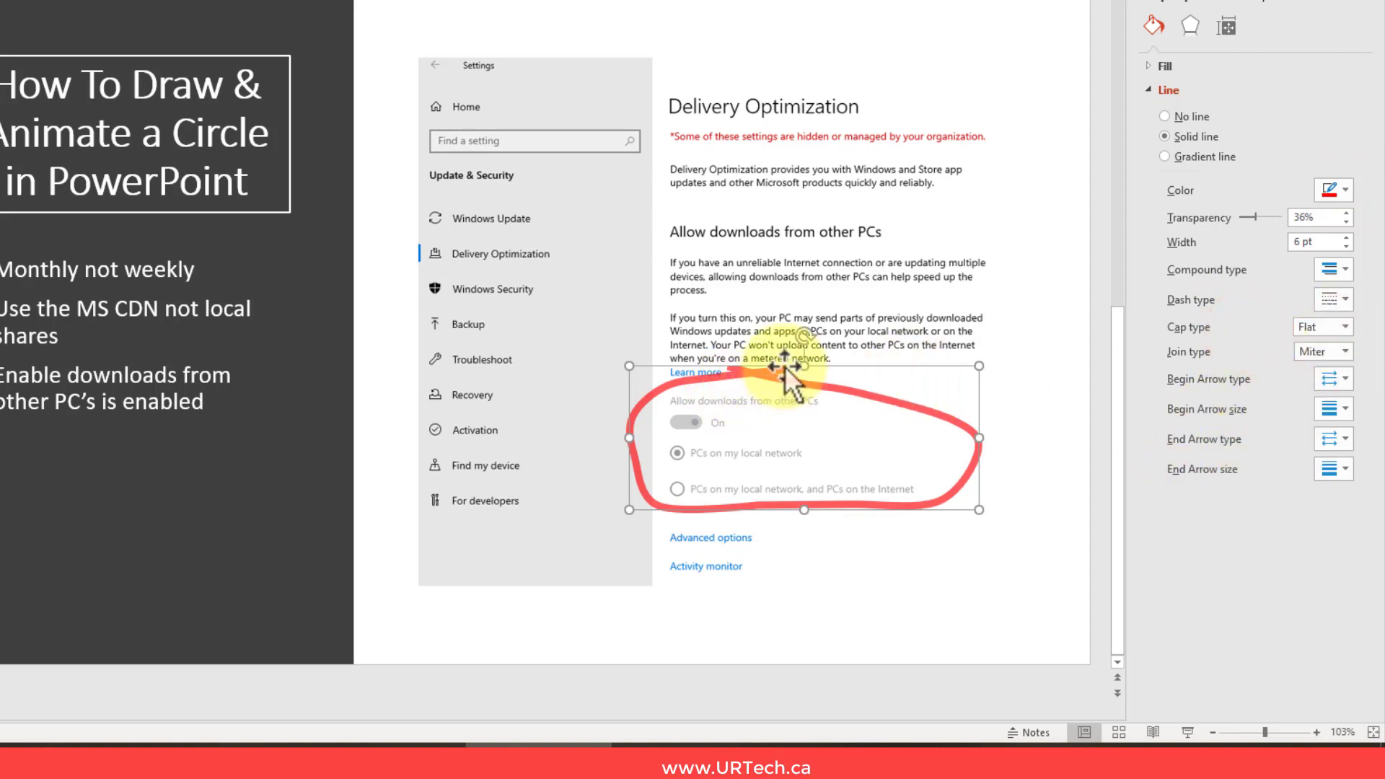
{"action": "left_click", "coordinate": [1346, 327]}
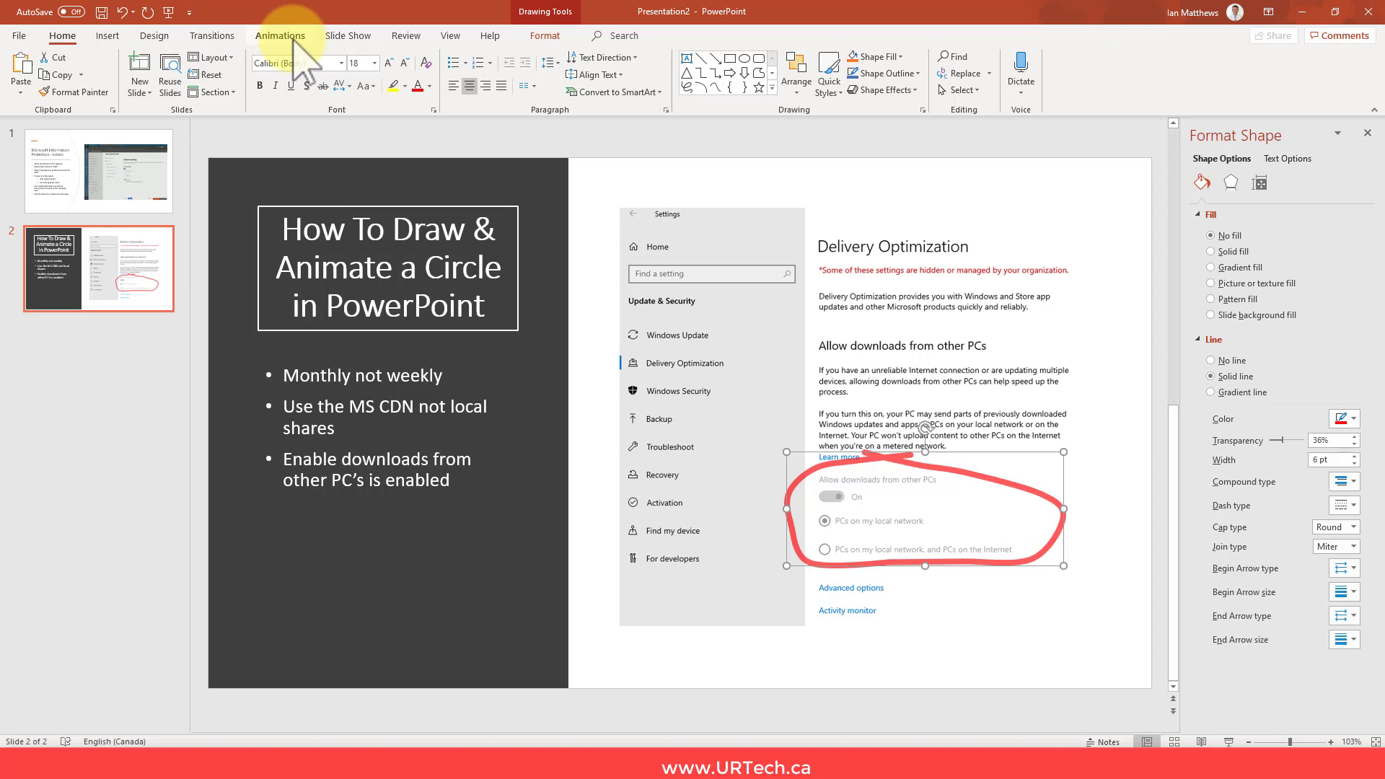
Step: Apply the Wheel entrance animation to the red loop from the full effects gallery
{"action": "left_click", "coordinate": [280, 35]}
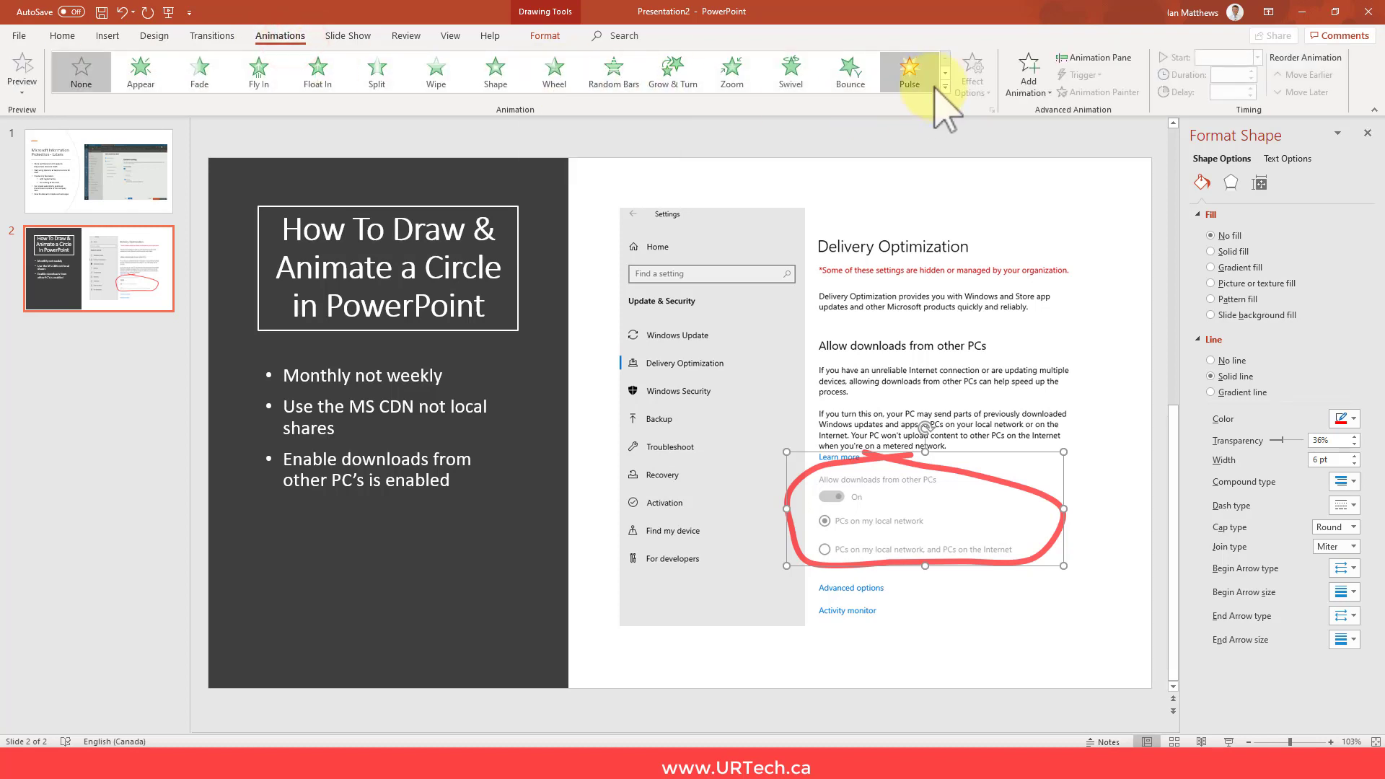
{"action": "left_click", "coordinate": [944, 63]}
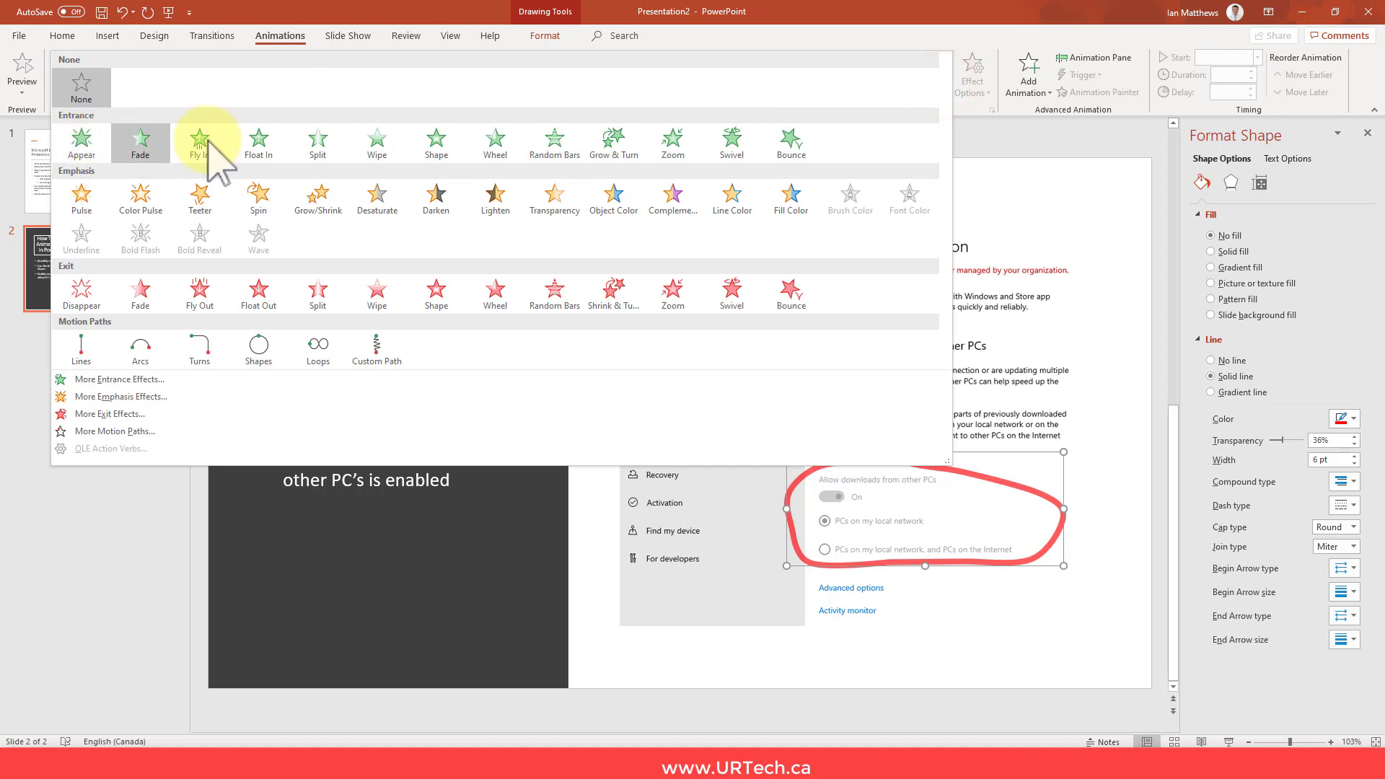
{"action": "mouse_move", "coordinate": [495, 141]}
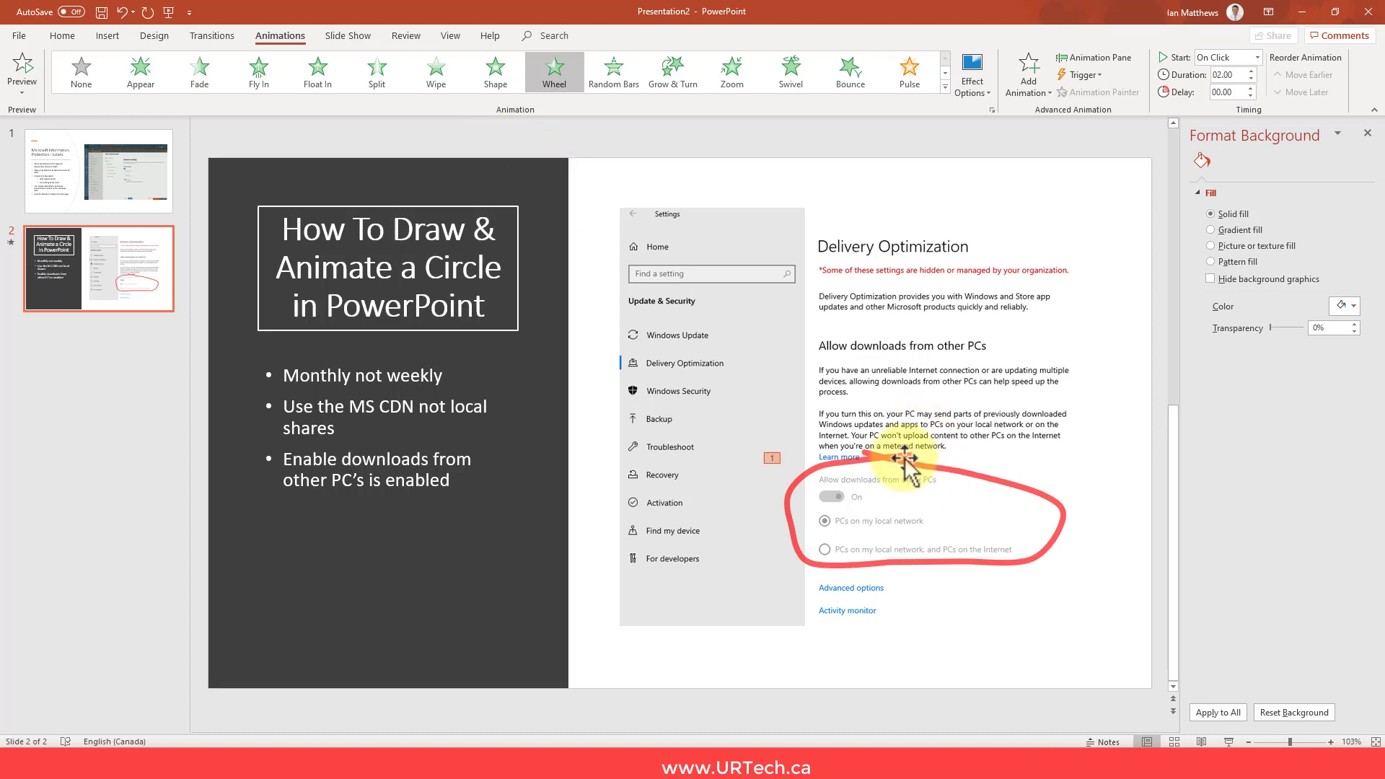
{"action": "left_click", "coordinate": [925, 459]}
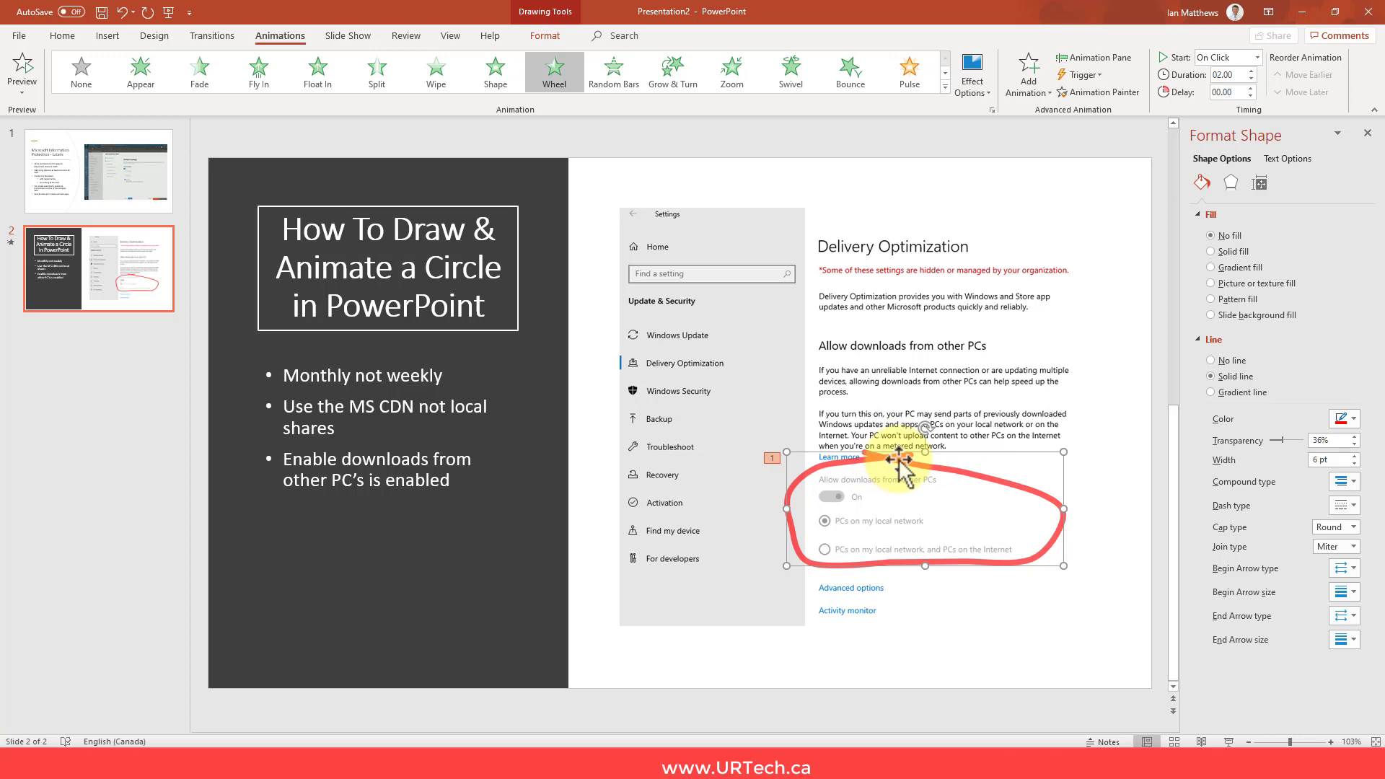
{"action": "left_click", "coordinate": [544, 35]}
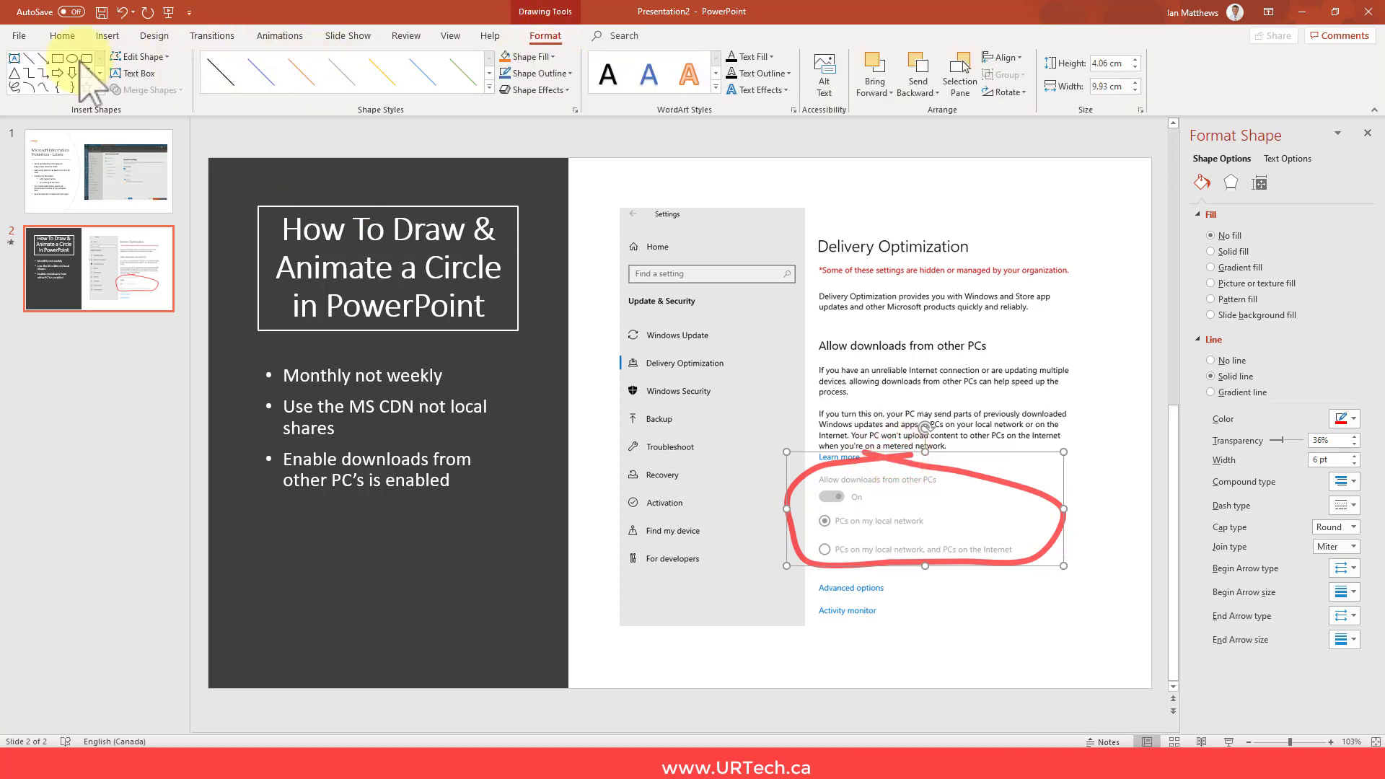
{"action": "mouse_move", "coordinate": [138, 73]}
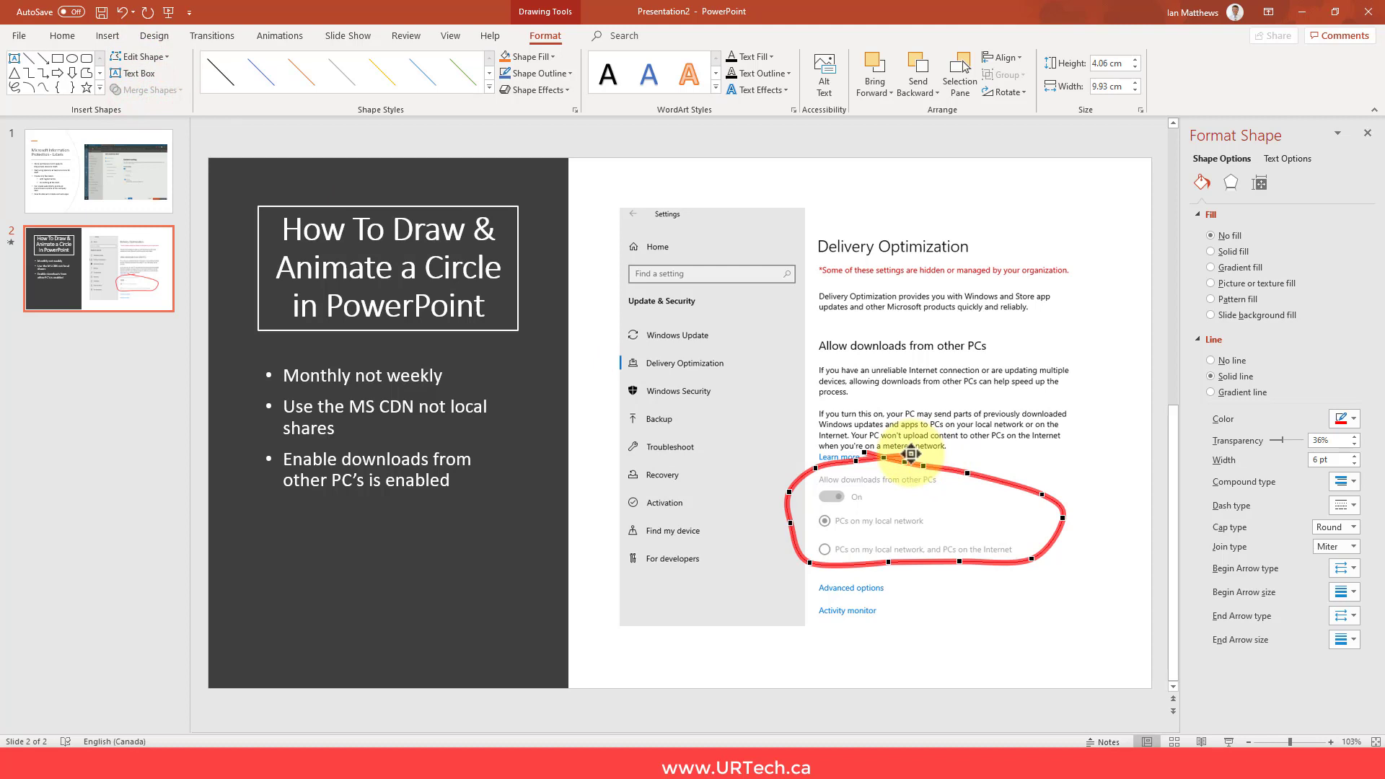
{"action": "left_click_drag", "start_coordinate": [902, 457], "coordinate": [1007, 446]}
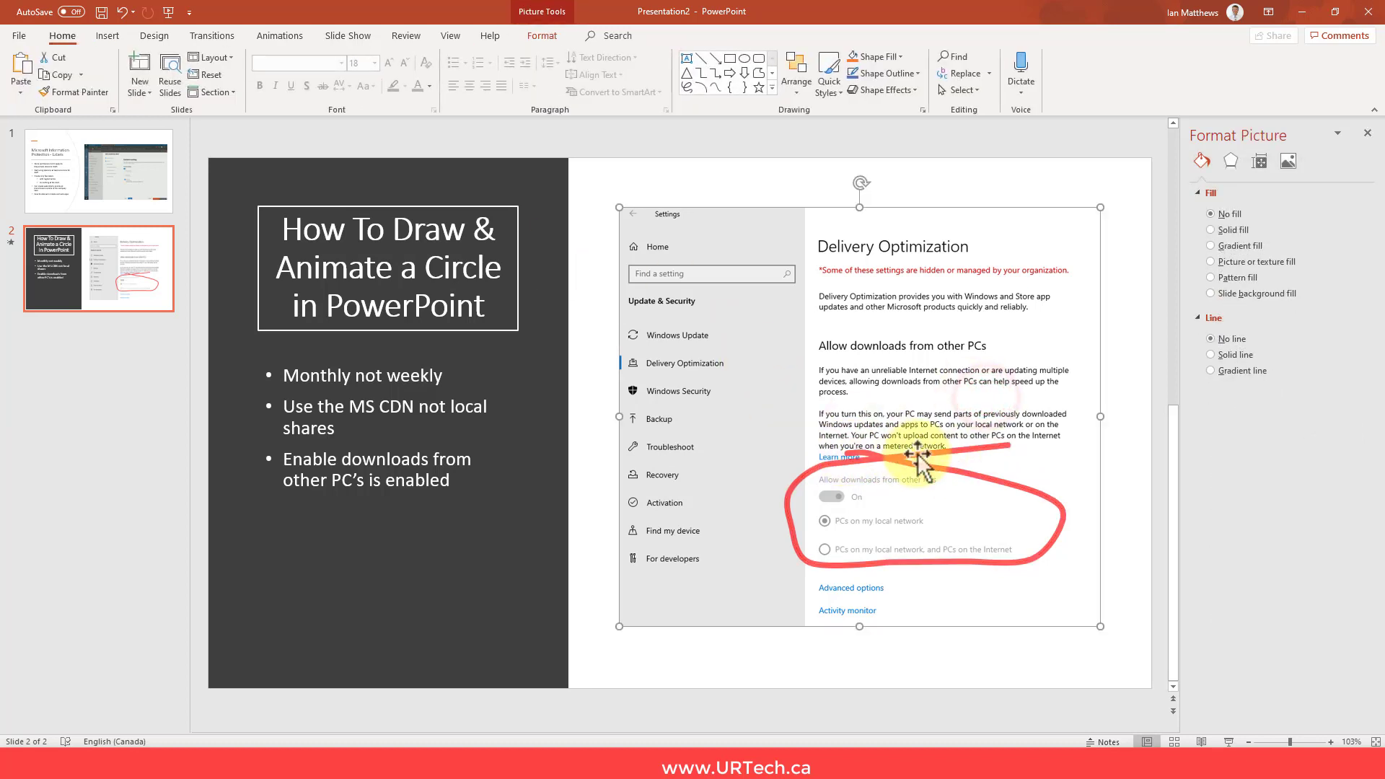
{"action": "left_click", "coordinate": [928, 450]}
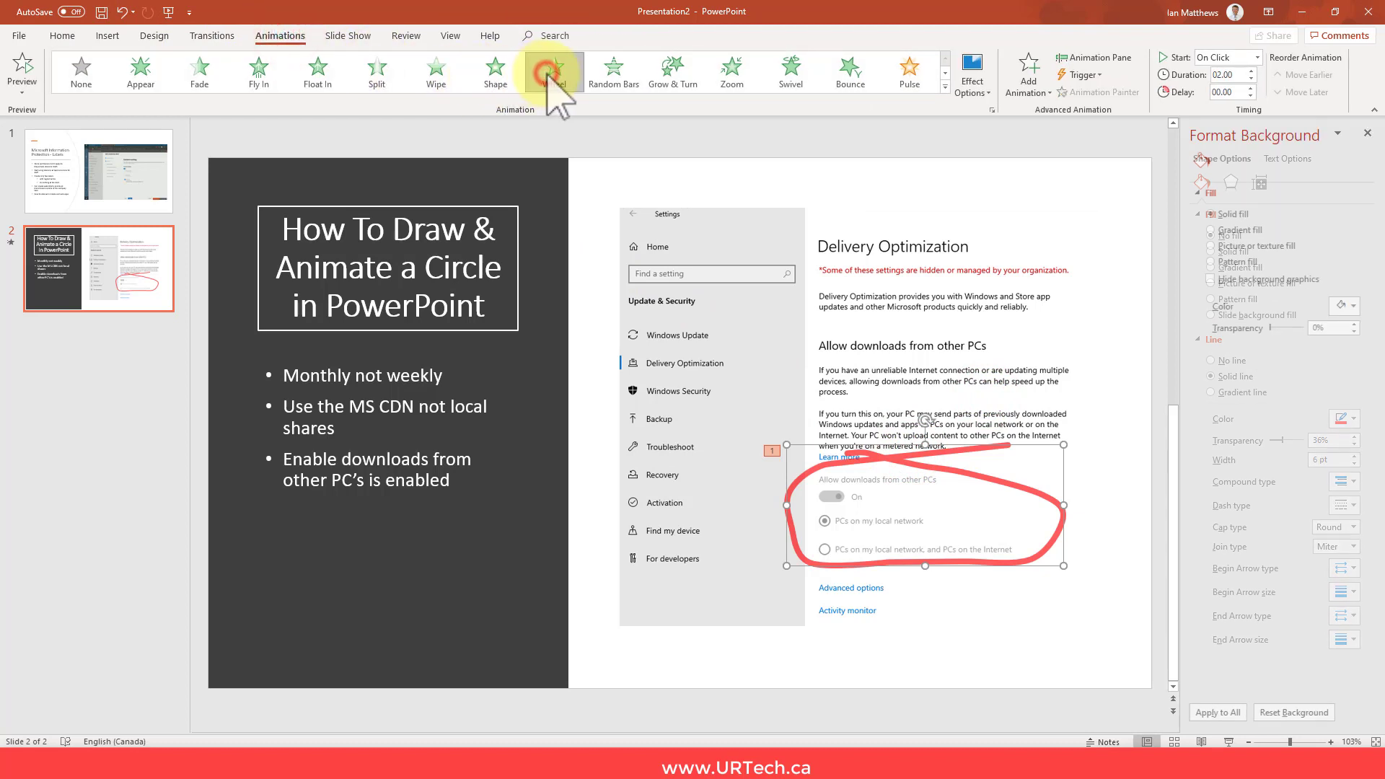
{"action": "left_click", "coordinate": [553, 71]}
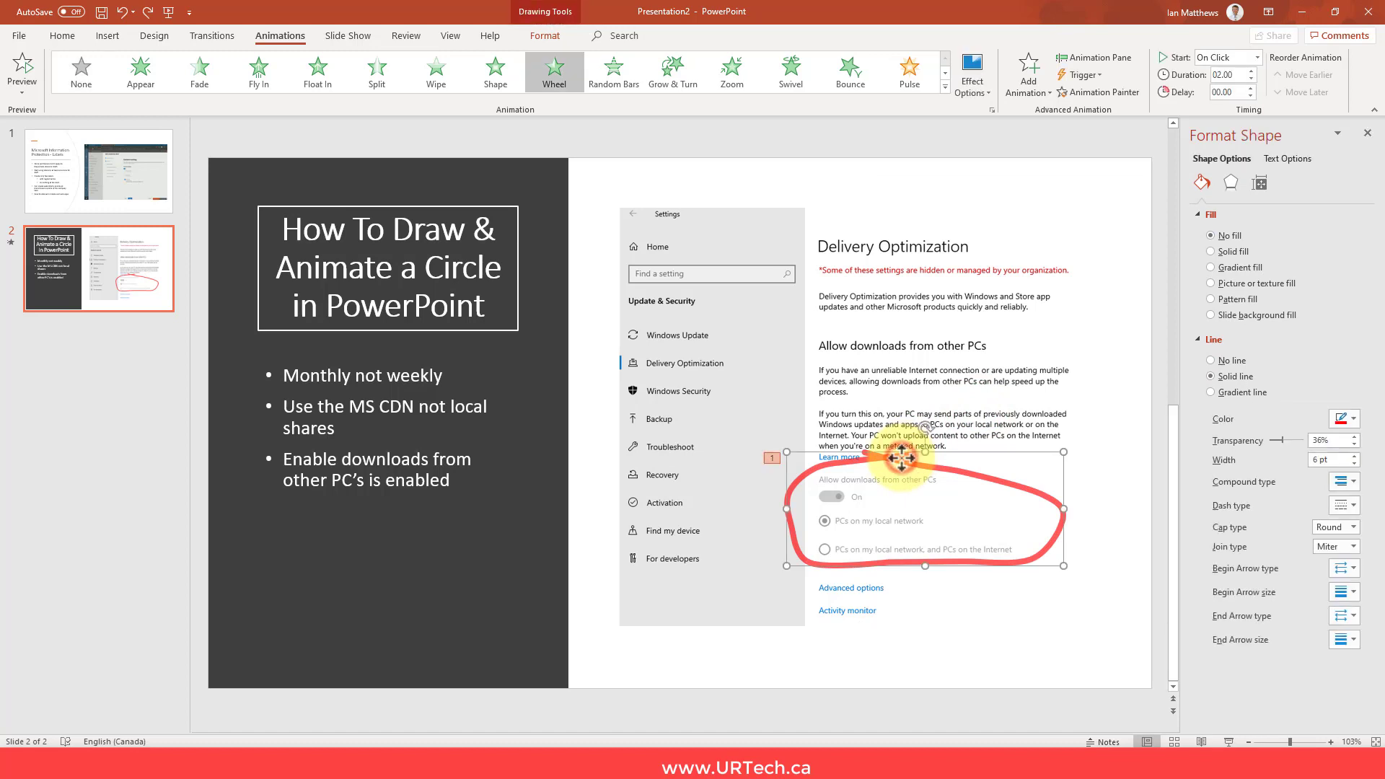
Step: Save the red loop as a picture, reinsert it, and apply a sketched artistic effect
{"action": "right_click", "coordinate": [901, 459]}
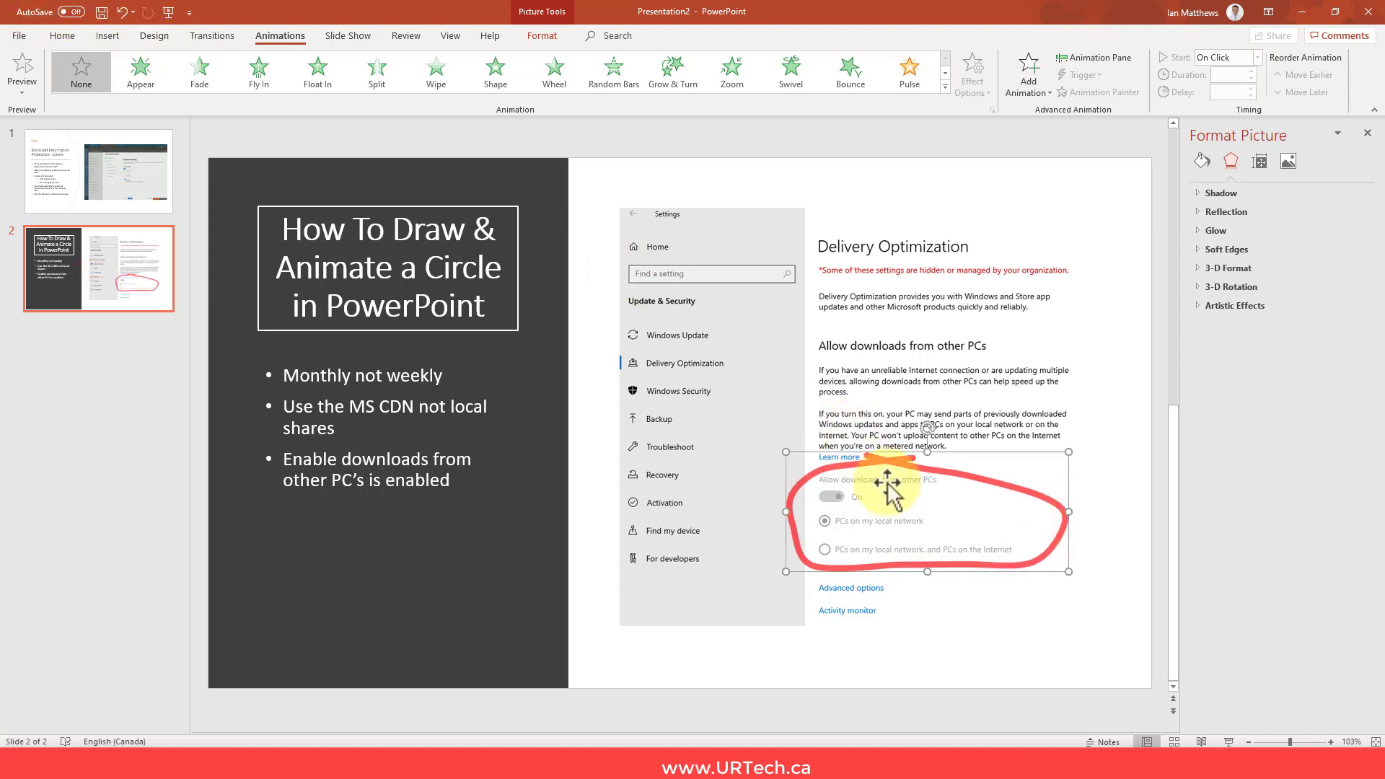
{"action": "left_click", "coordinate": [542, 35]}
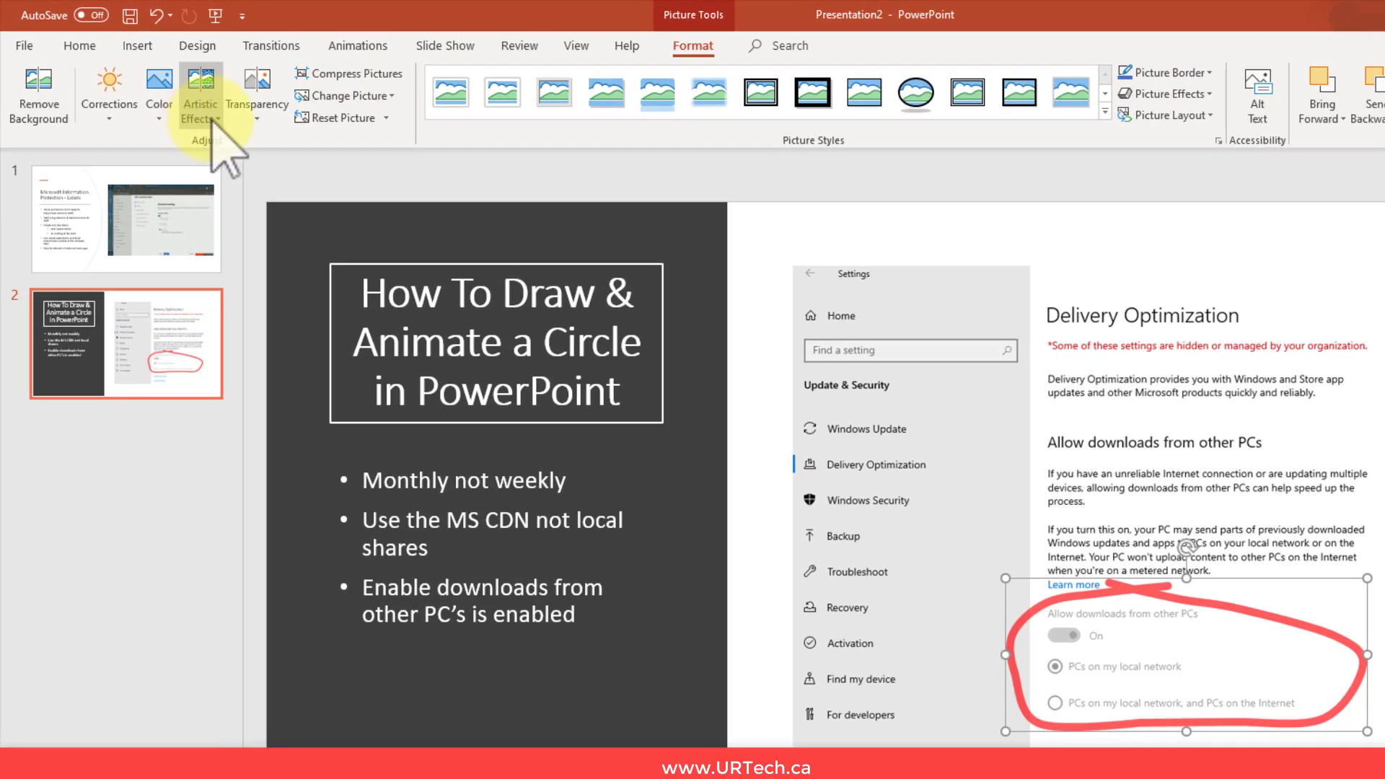
{"action": "left_click", "coordinate": [199, 95]}
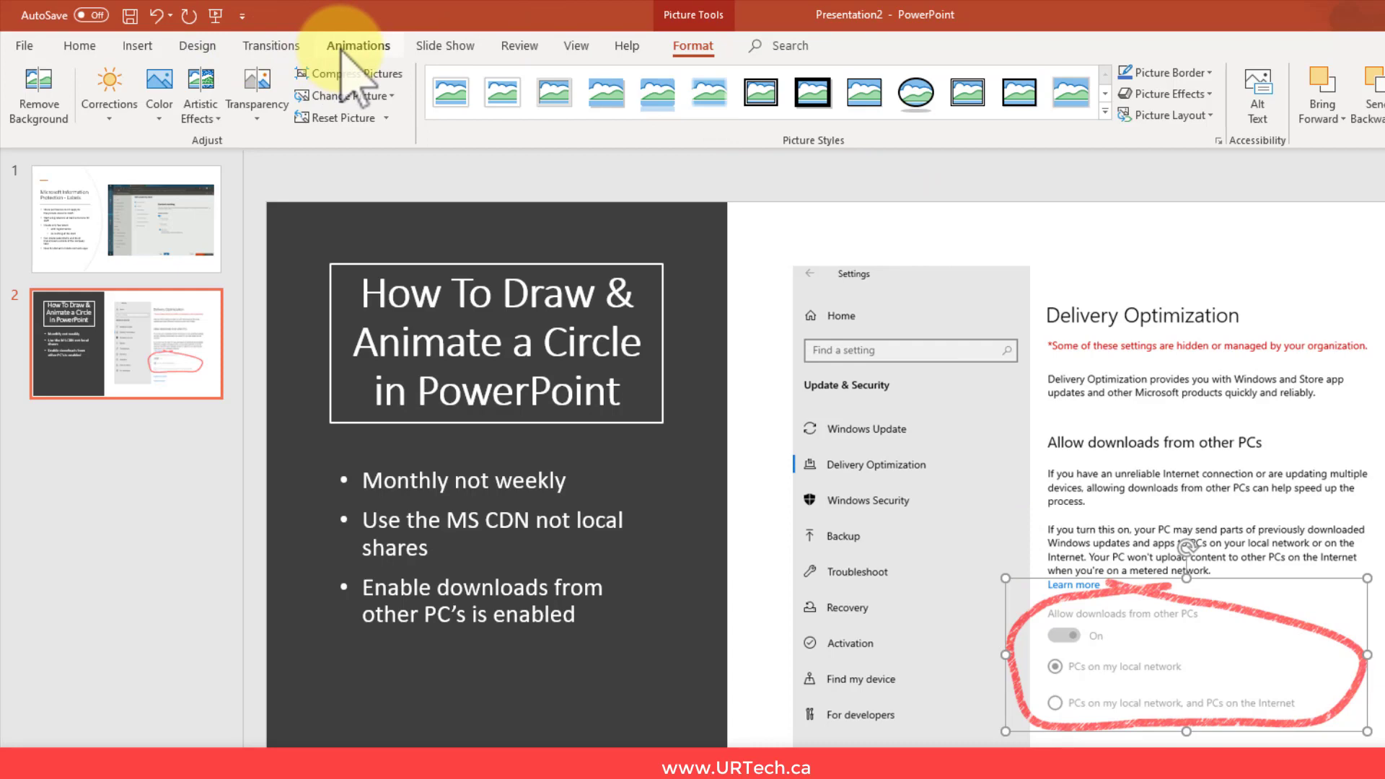
Step: Give the sketchy loop picture the Wheel entrance animation
{"action": "left_click", "coordinate": [358, 45]}
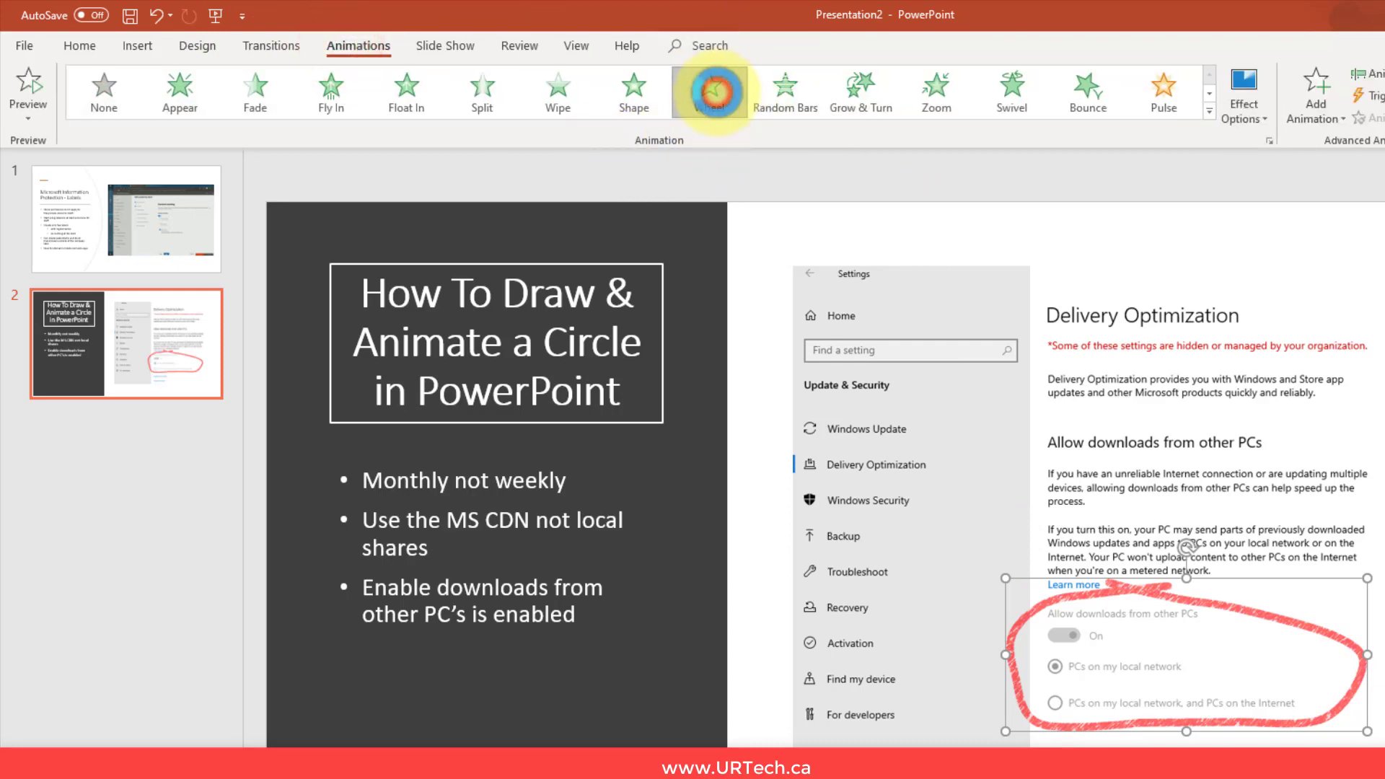
{"action": "left_click", "coordinate": [709, 91]}
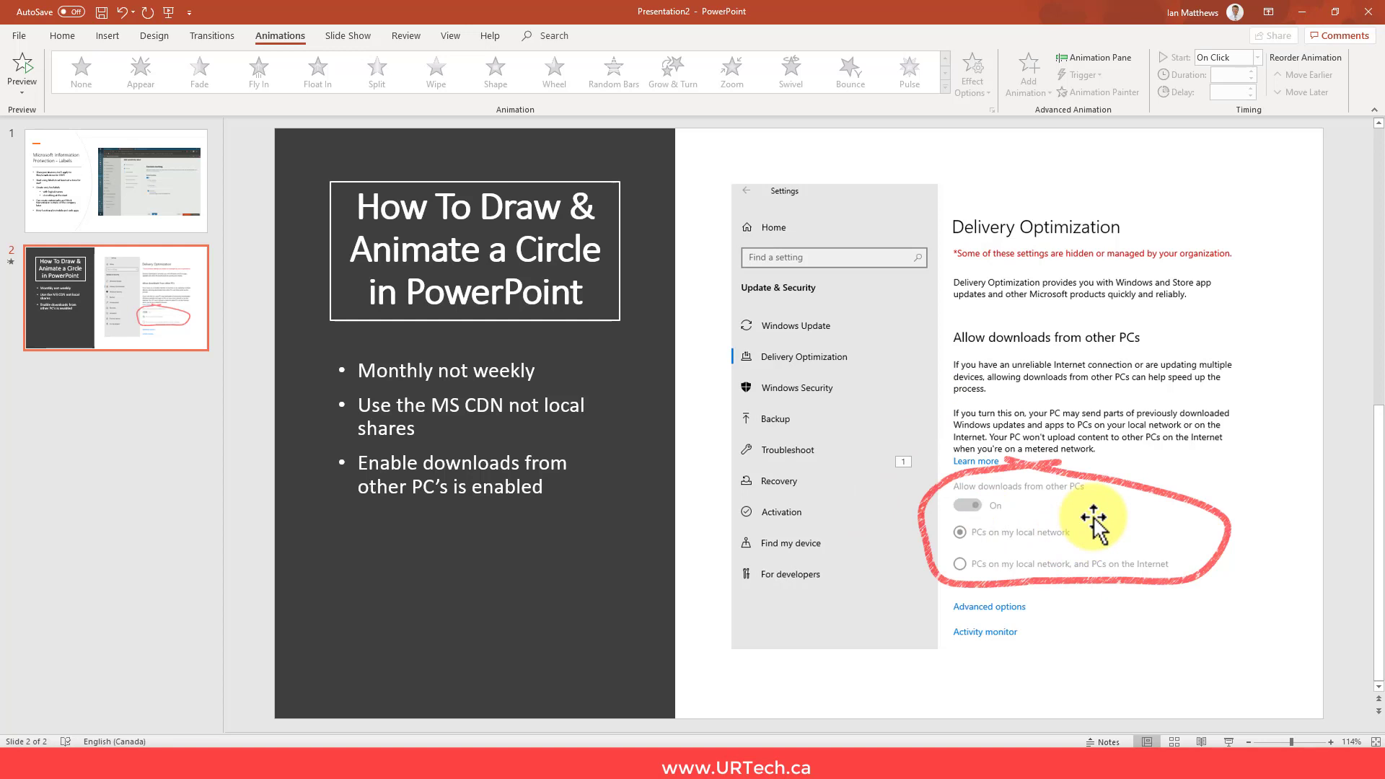
{"action": "mouse_move", "coordinate": [1065, 477]}
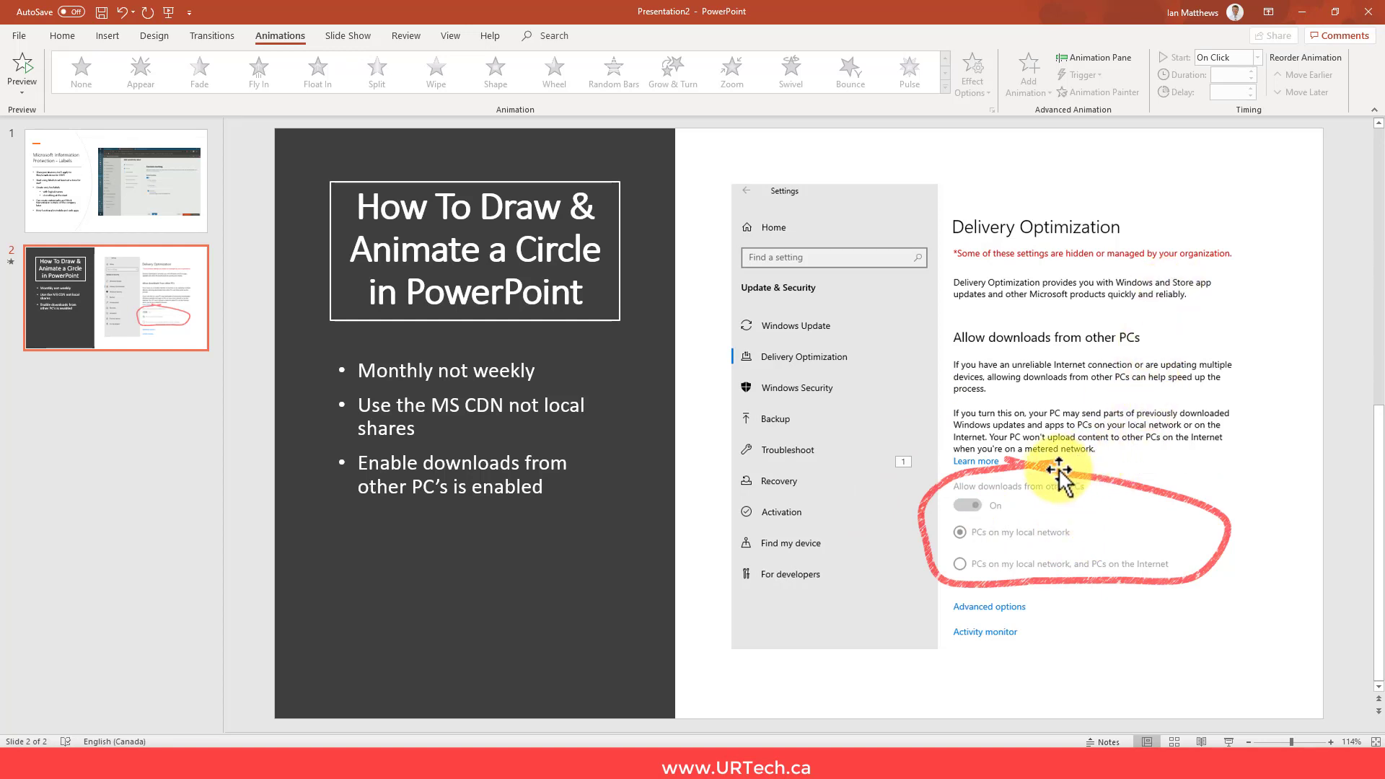
{"action": "left_click", "coordinate": [1093, 57]}
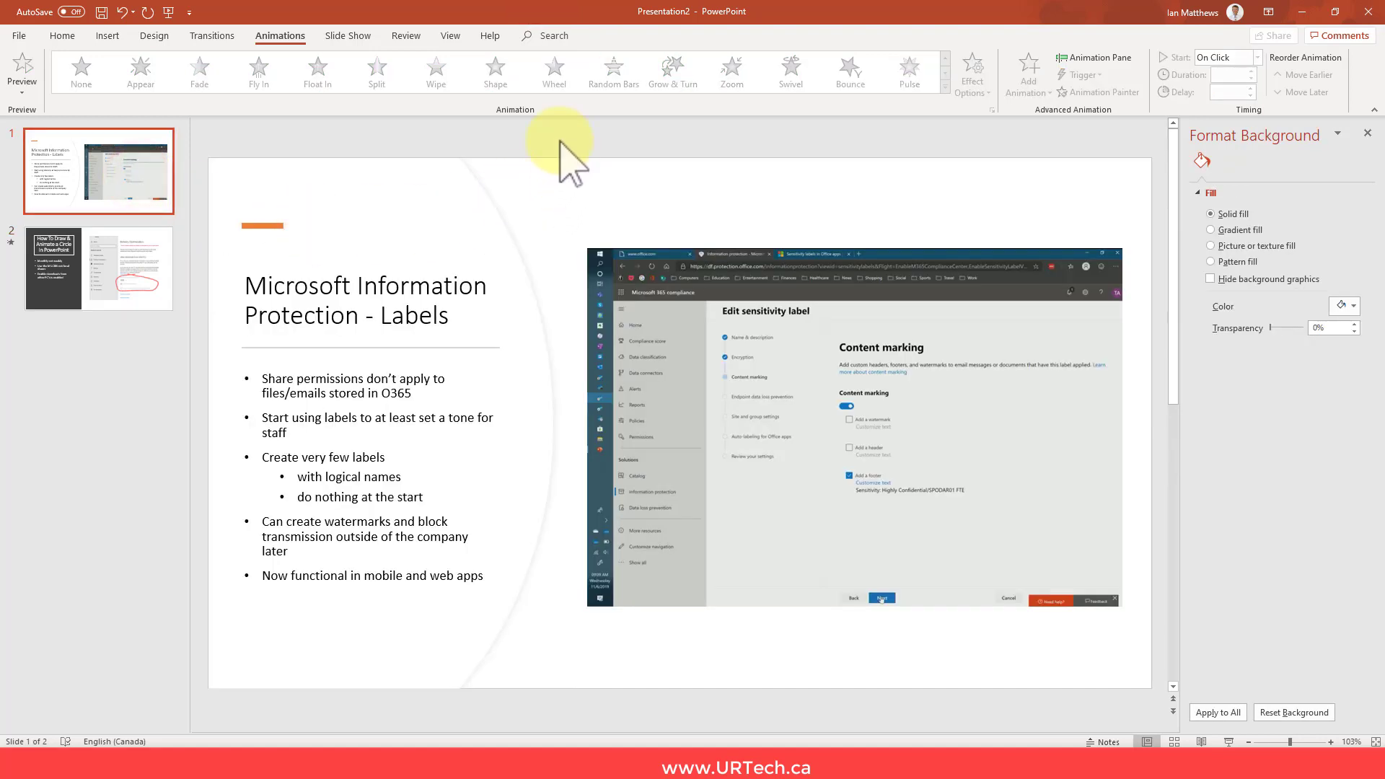
{"action": "mouse_move", "coordinate": [902, 433]}
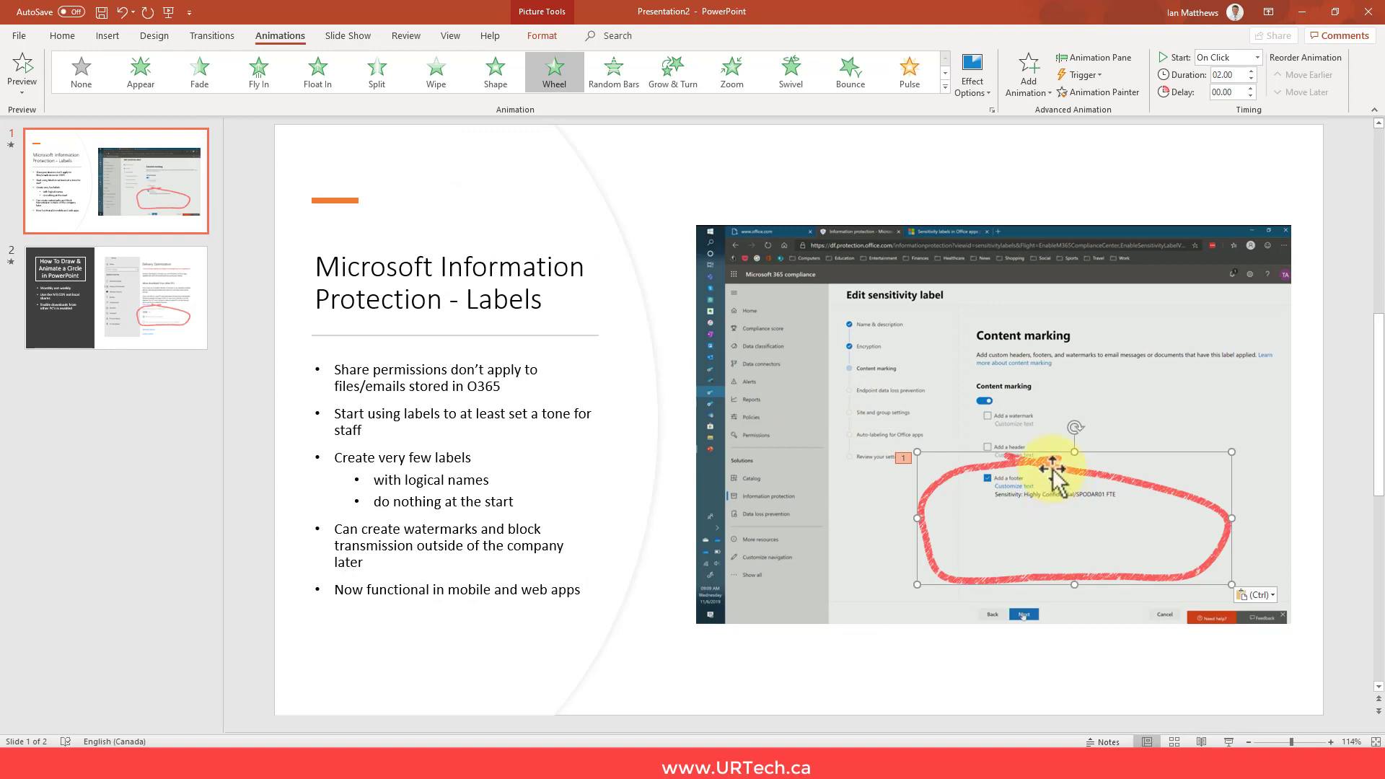
Step: Resize the pasted loop around 'Add a footer' on slide 1 and apply Wheel
{"action": "left_click_drag", "start_coordinate": [1055, 468], "coordinate": [1056, 415]}
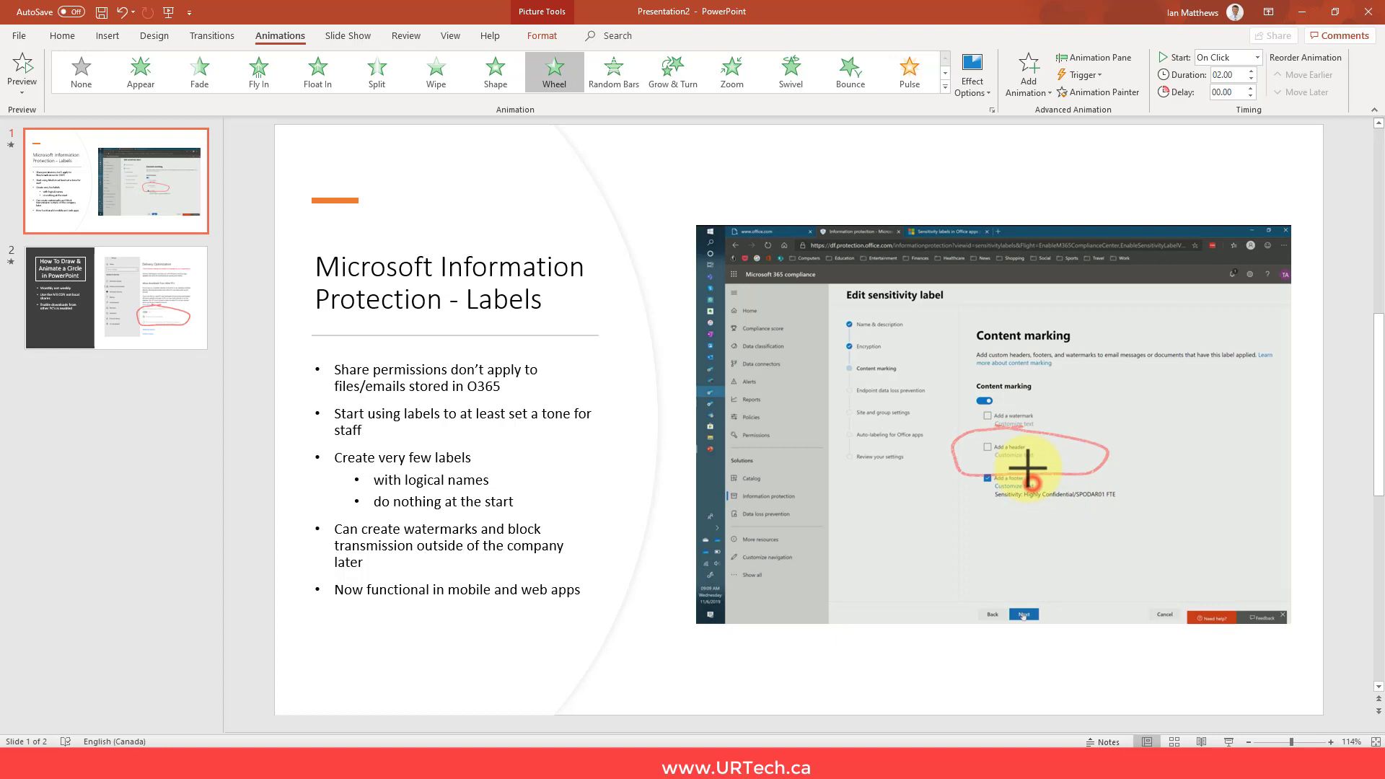
{"action": "left_click", "coordinate": [1029, 468]}
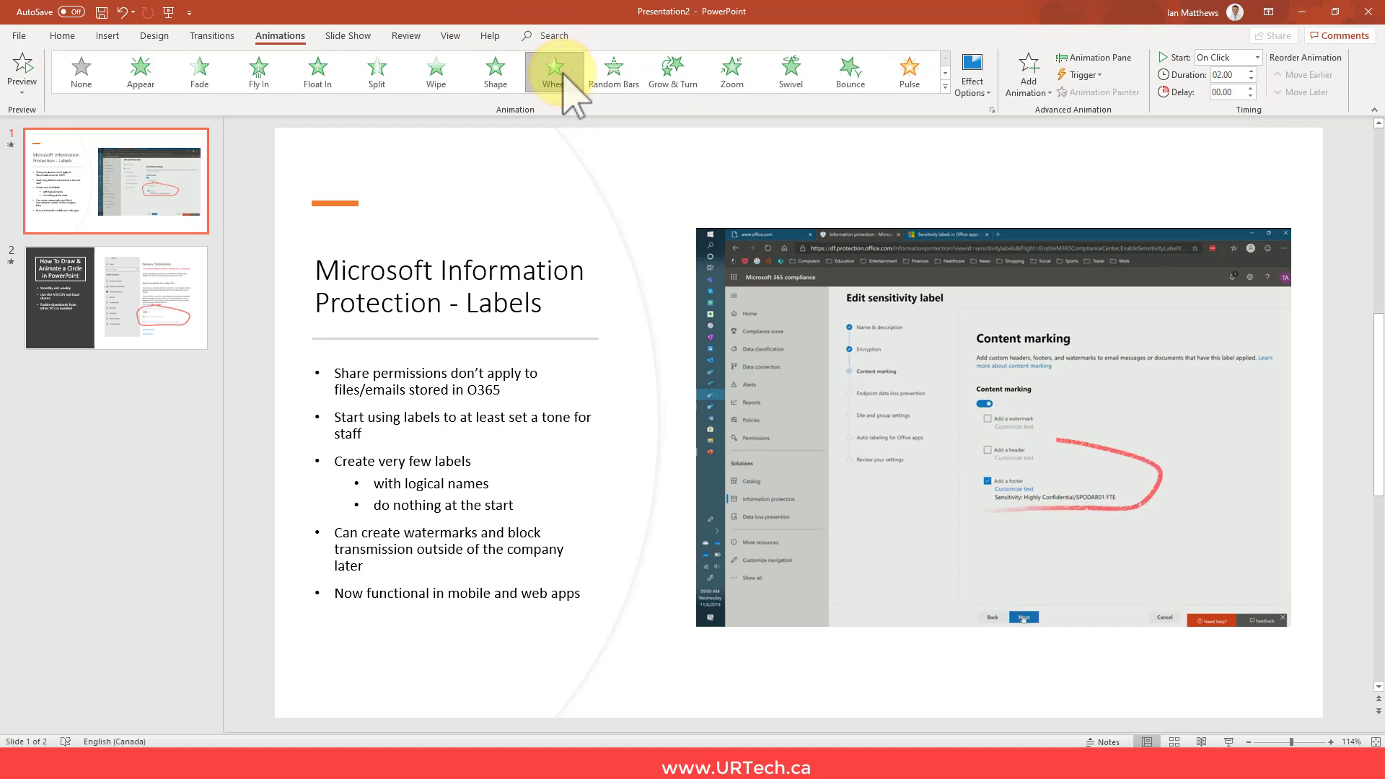
{"action": "left_click", "coordinate": [553, 71]}
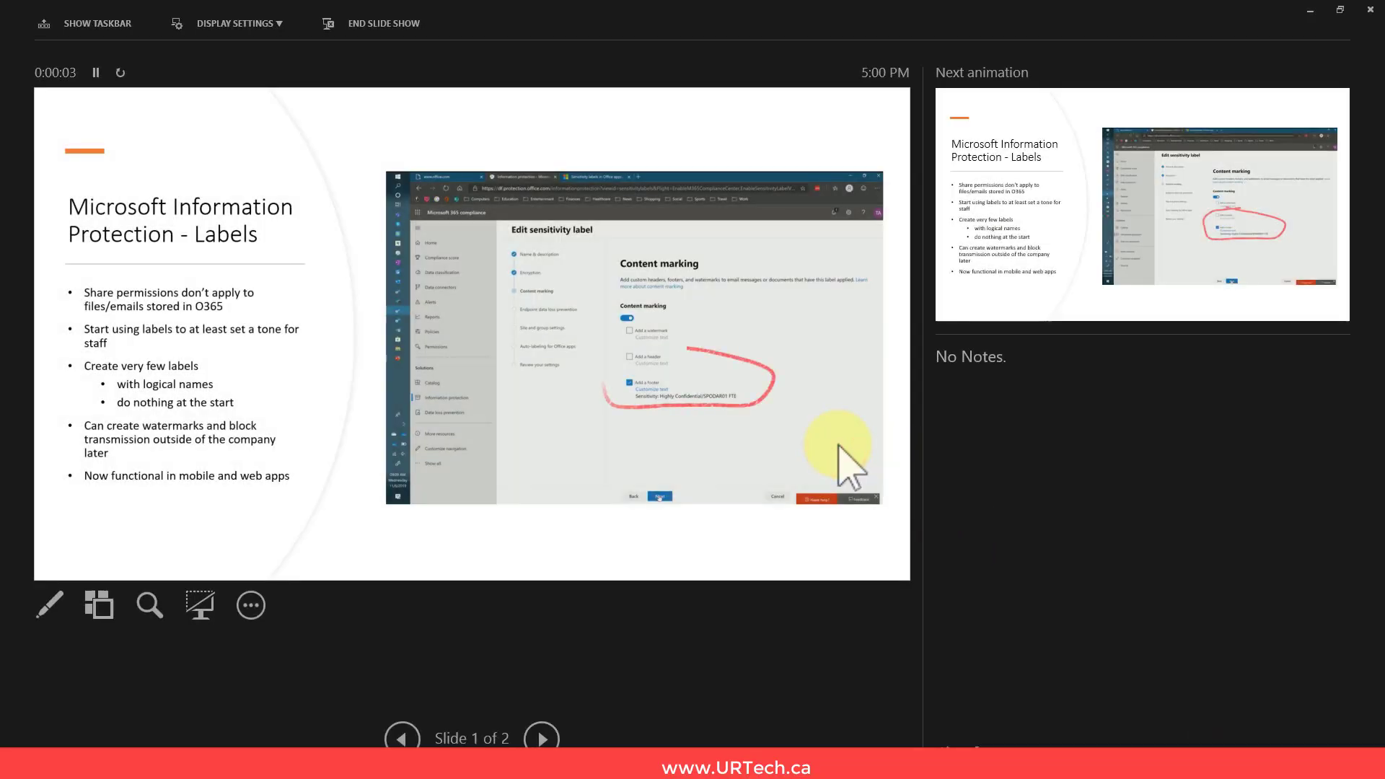
Step: Advance the slide show to slide 2, revealing the red loops
{"action": "left_click", "coordinate": [542, 738]}
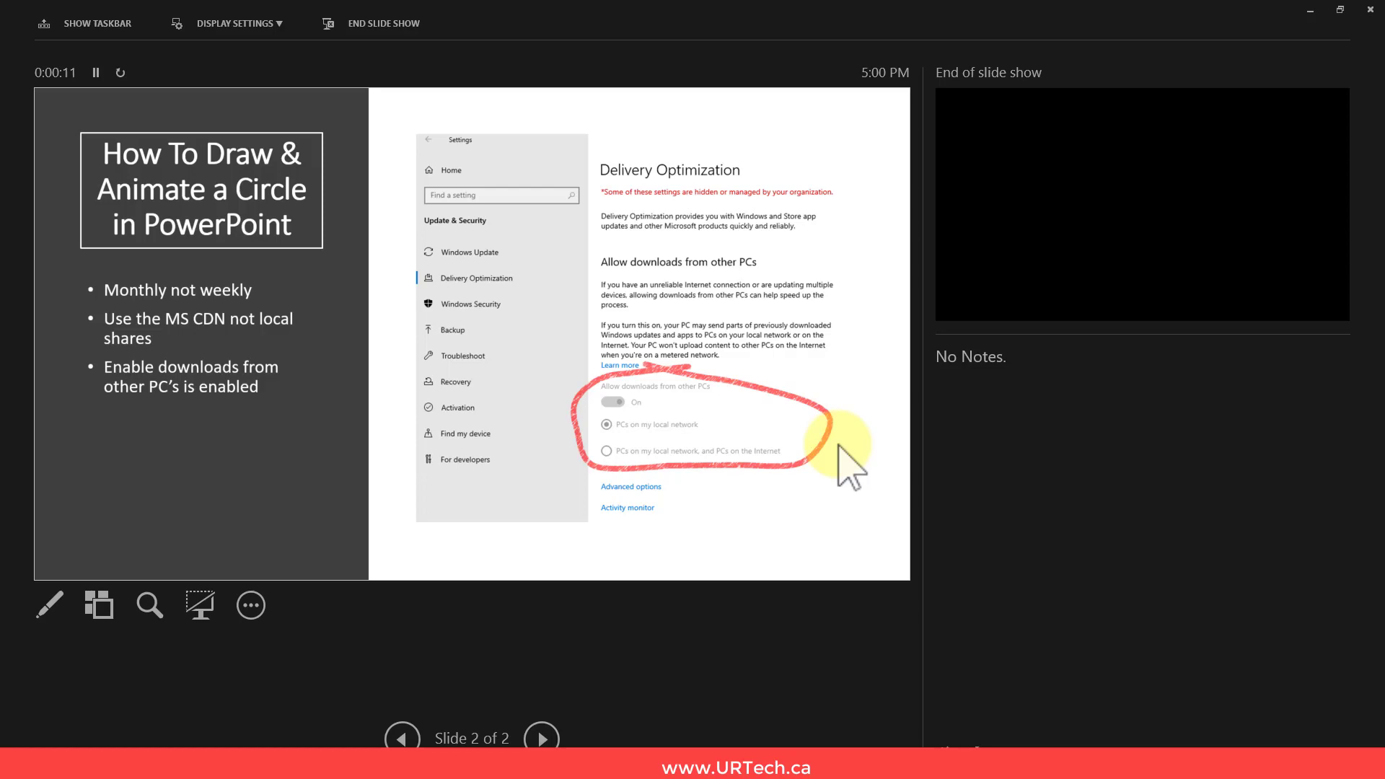
{"action": "mouse_move", "coordinate": [574, 565]}
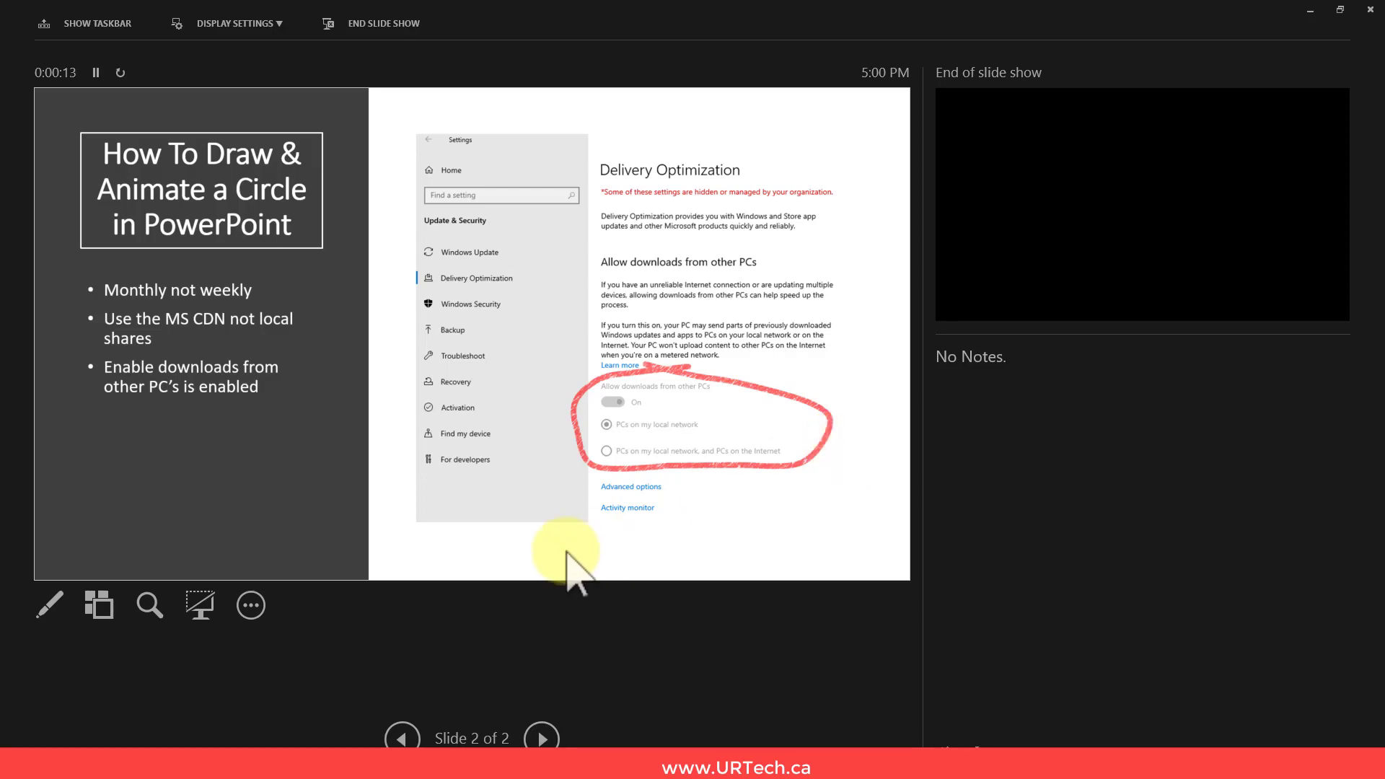